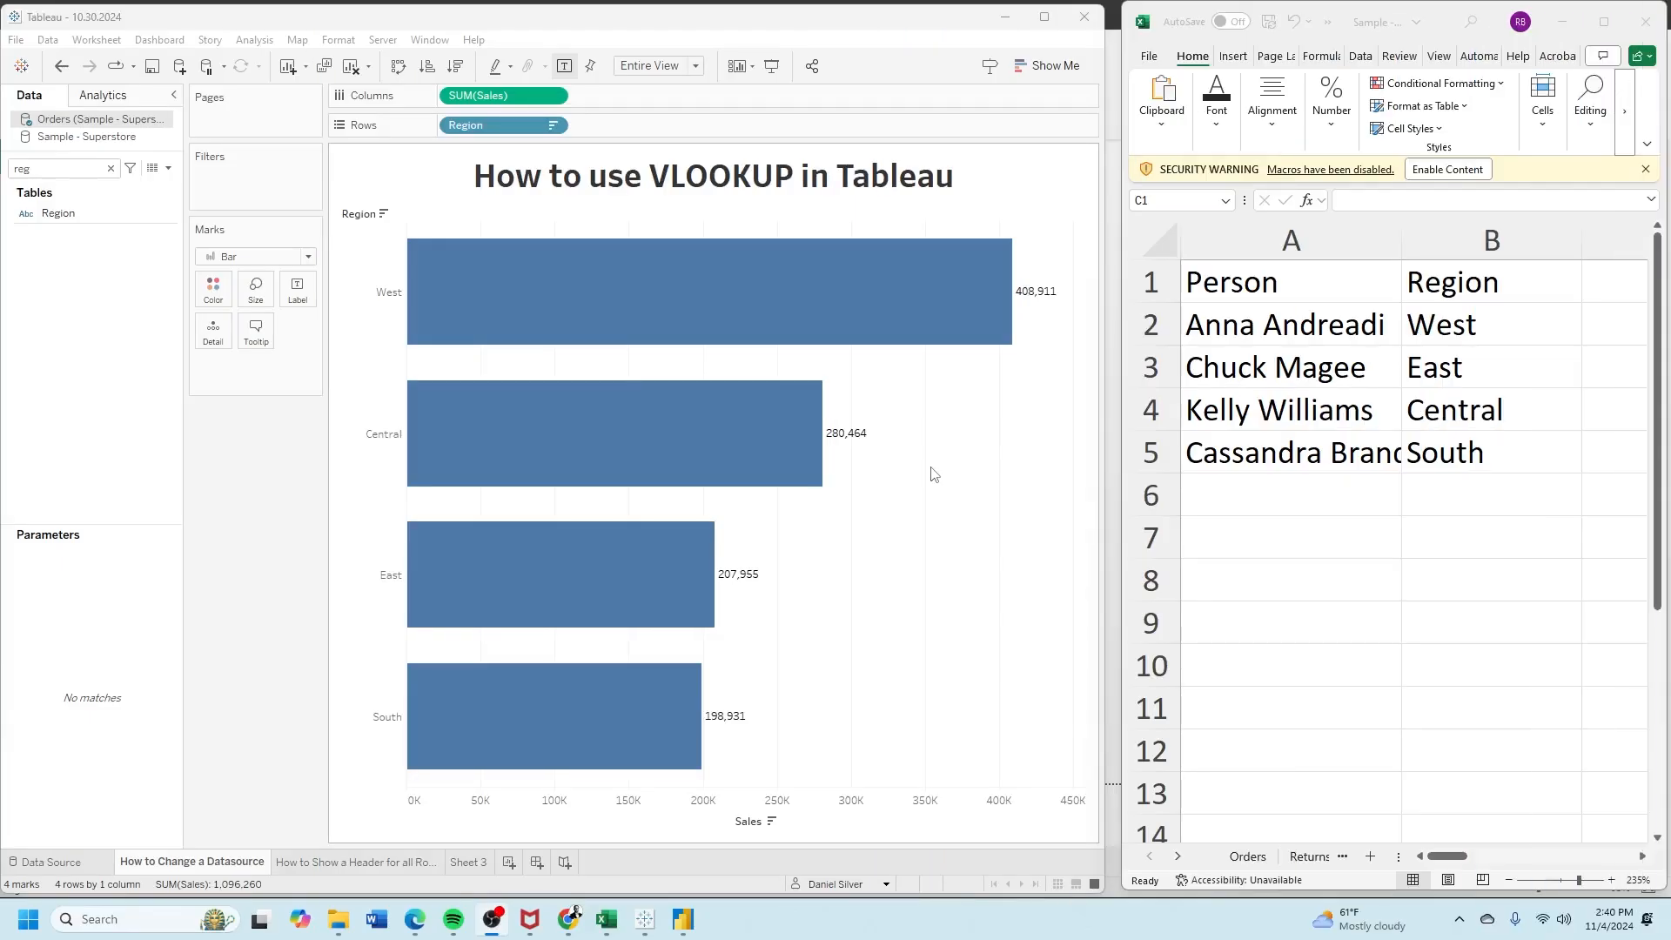
mouse_move(936, 458)
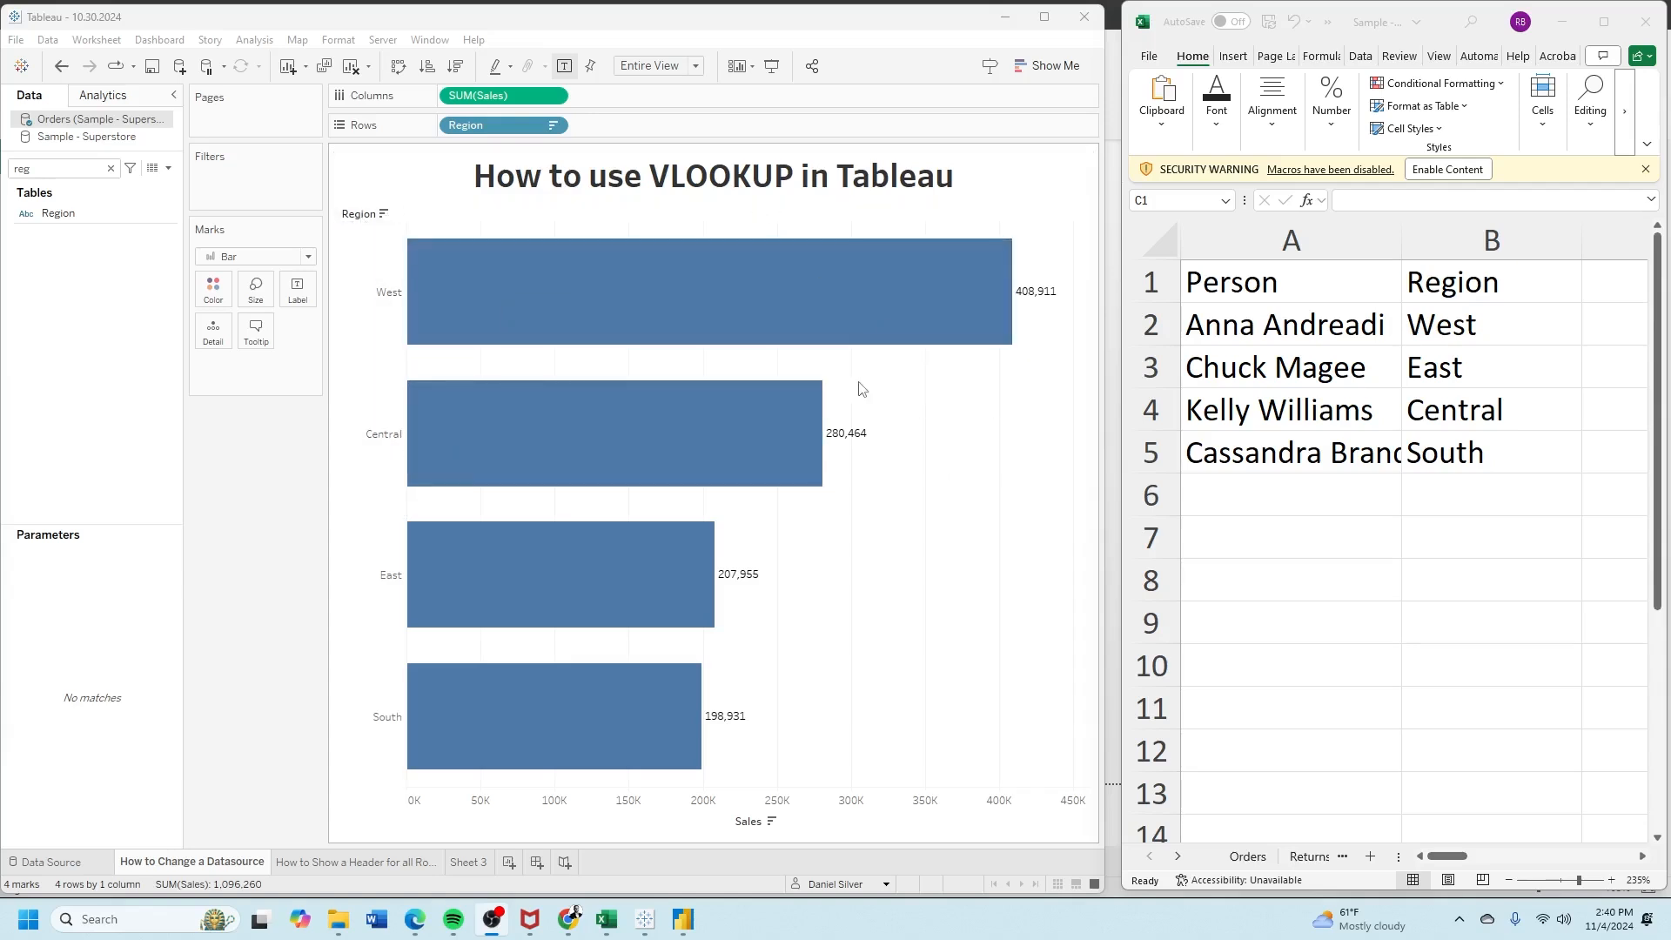
mouse_move(1286, 293)
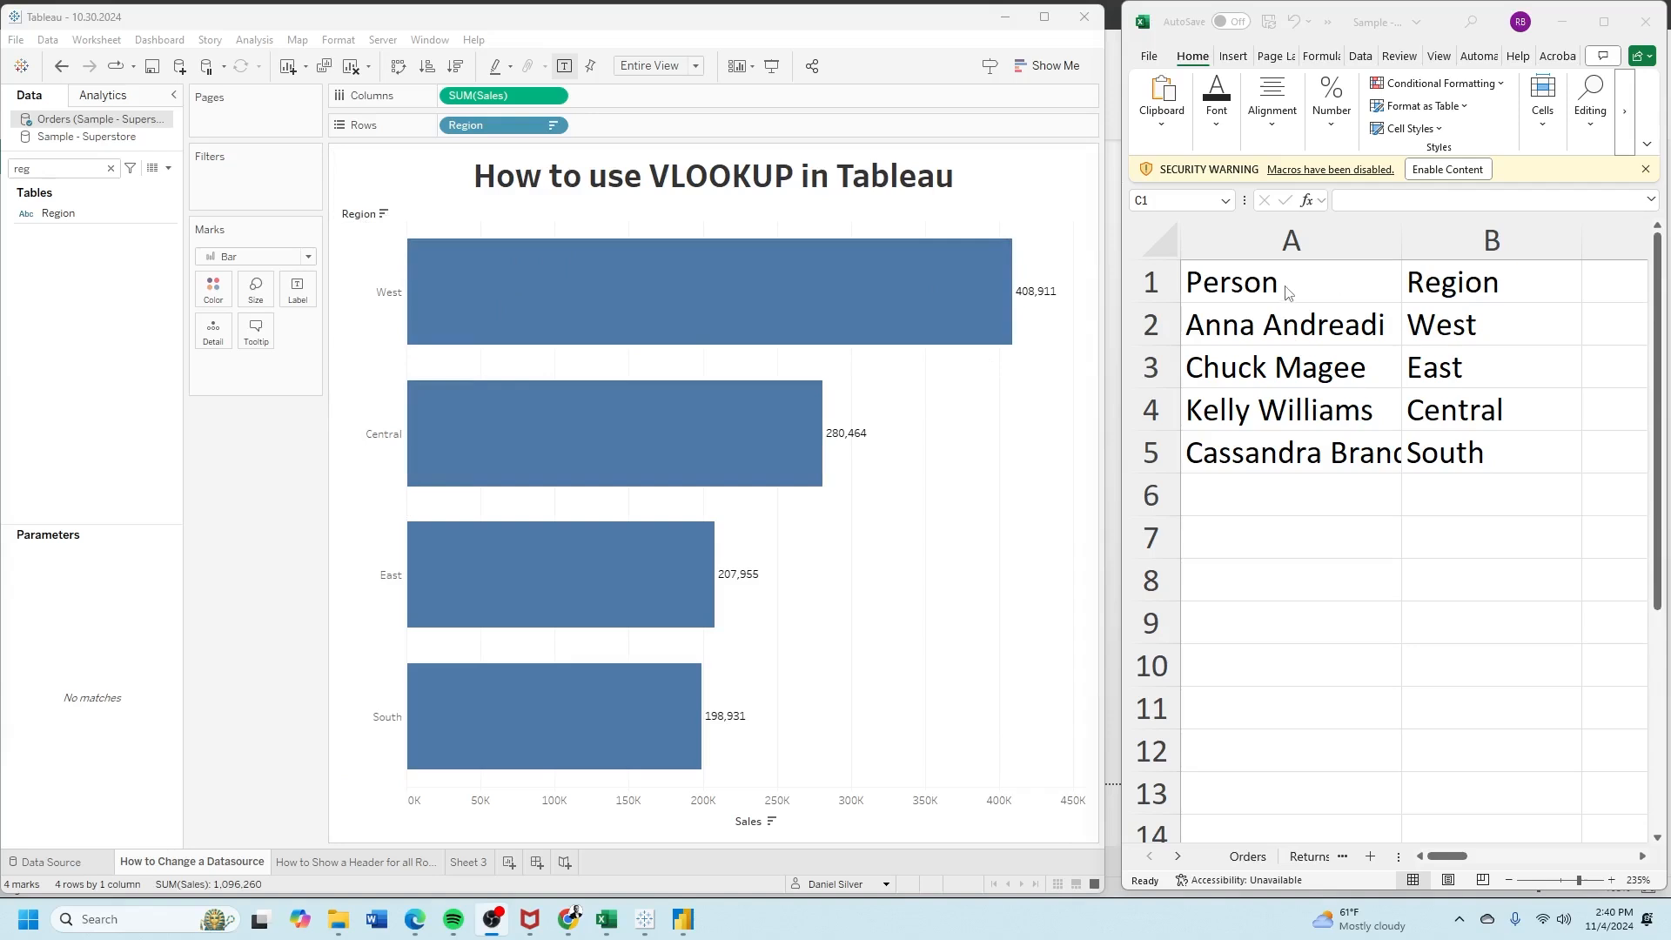
mouse_move(862, 278)
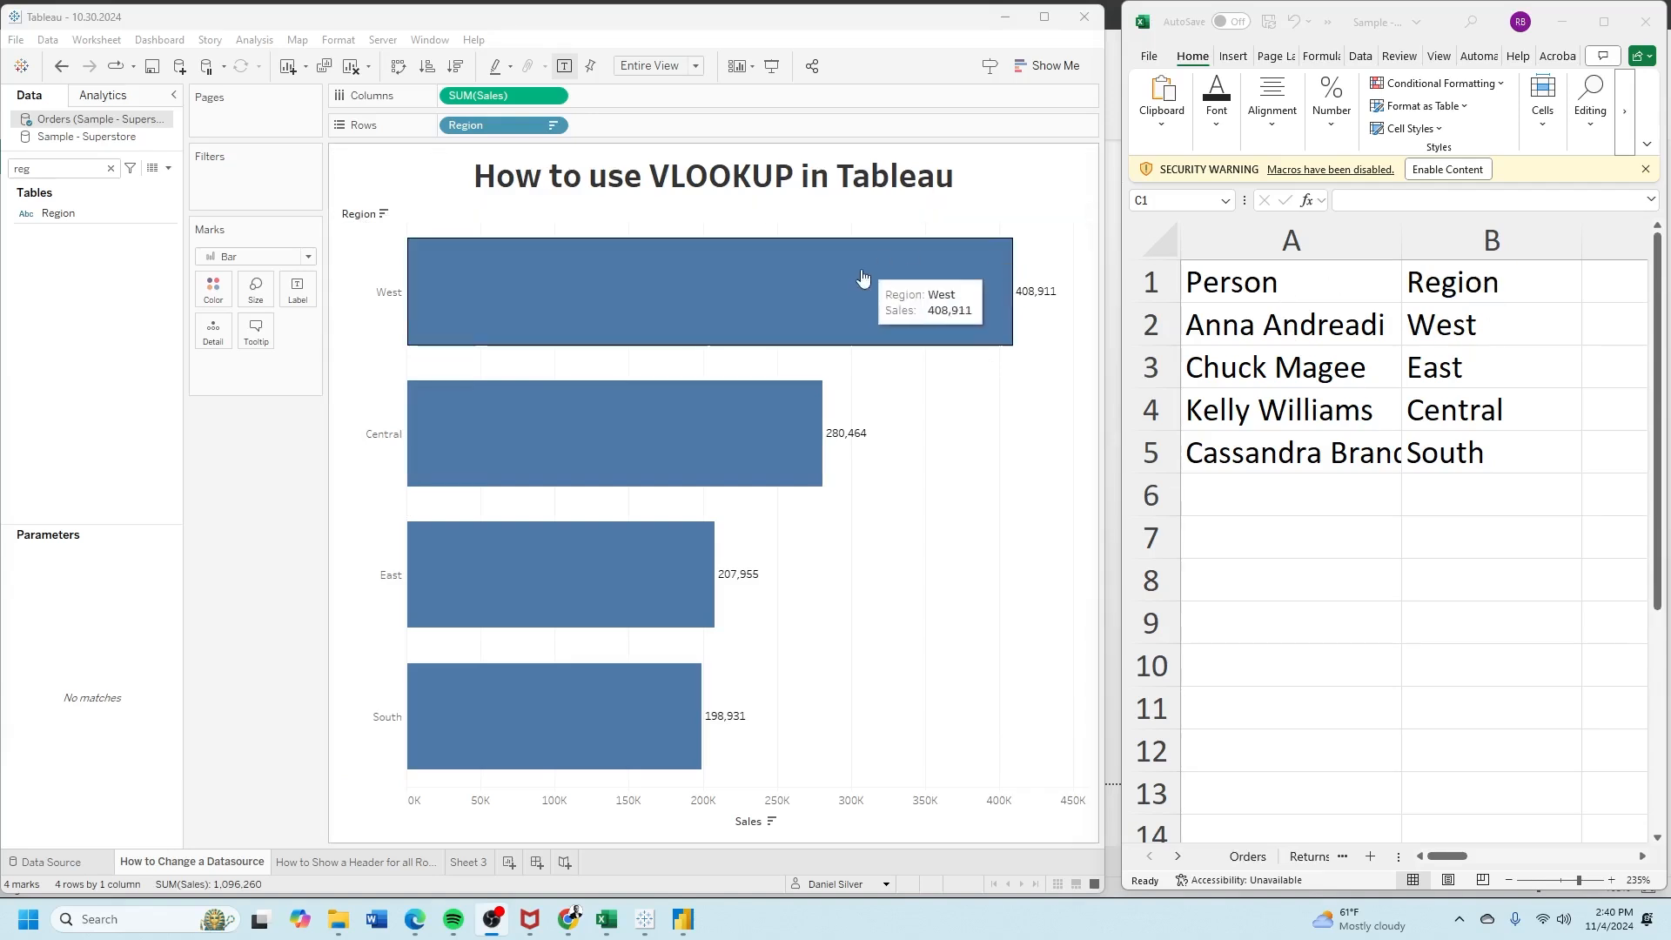
mouse_move(1171, 310)
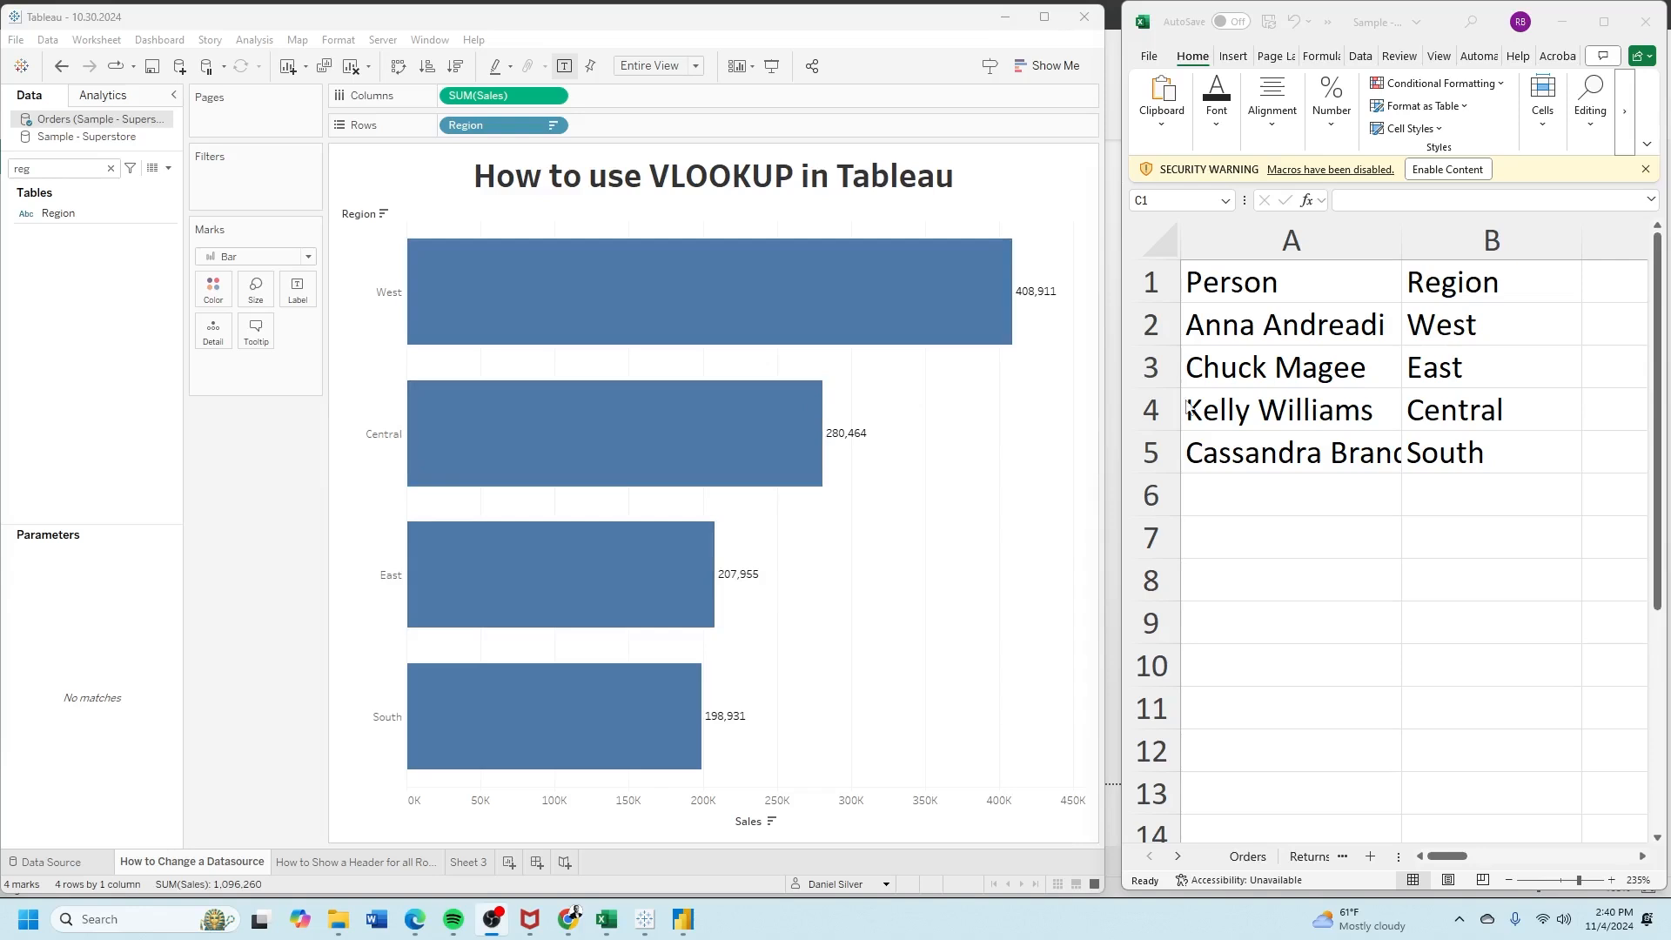
mouse_move(907, 463)
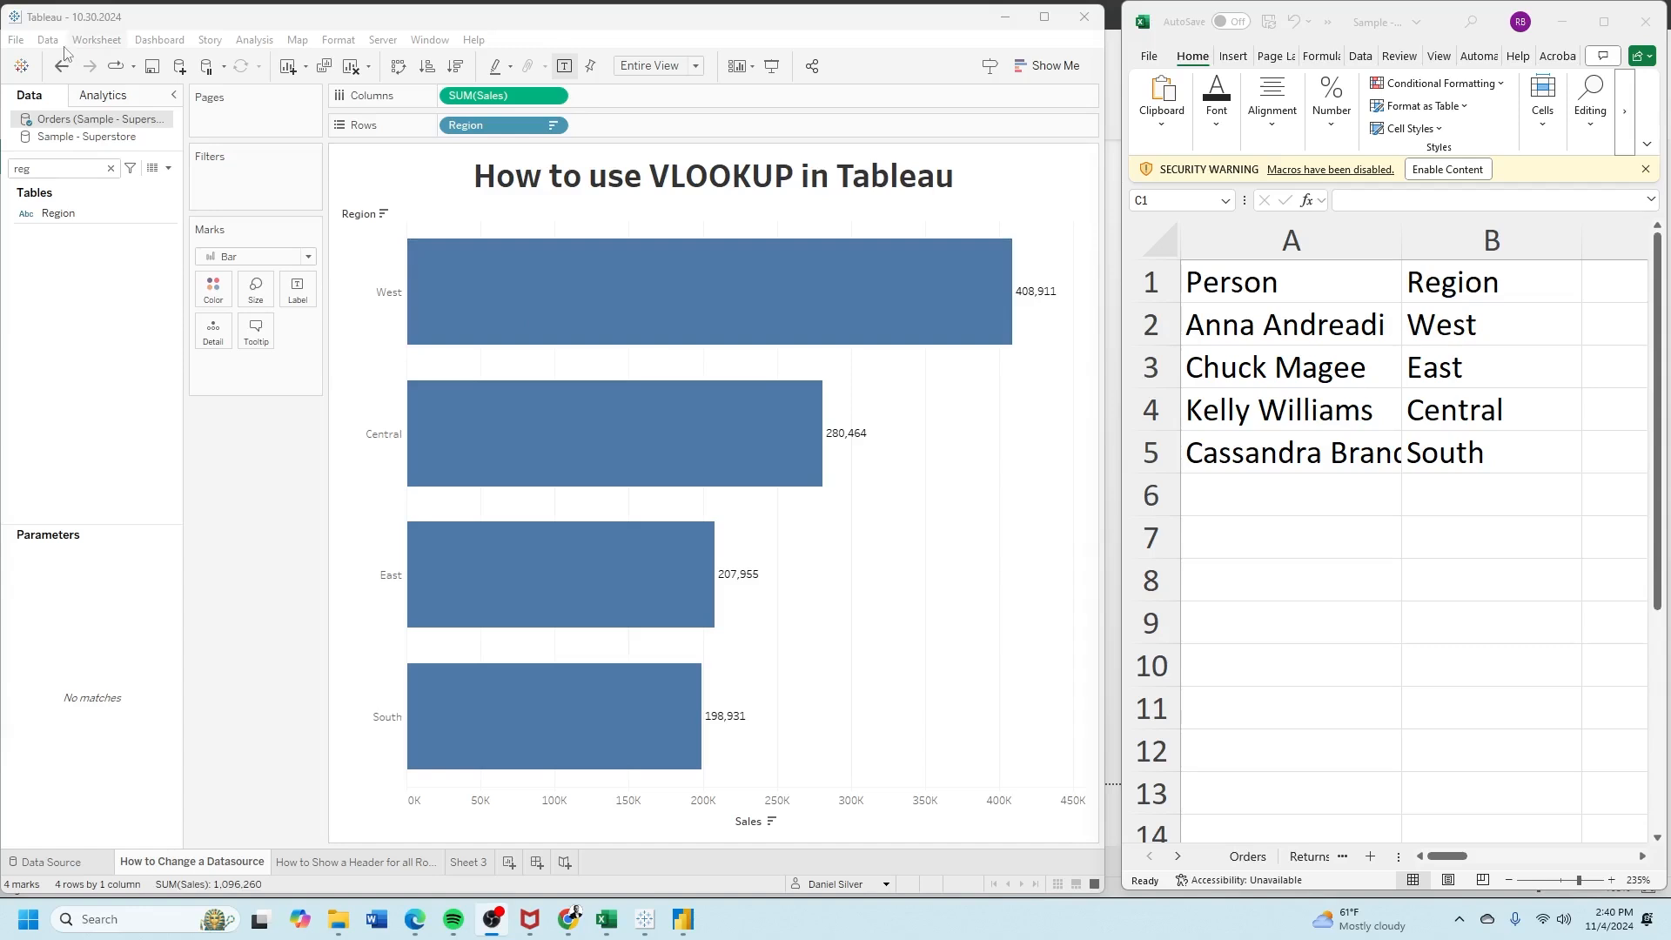
Step: Connect a new Microsoft Excel data source to the Superstore workbook and check its People sheet
click(177, 64)
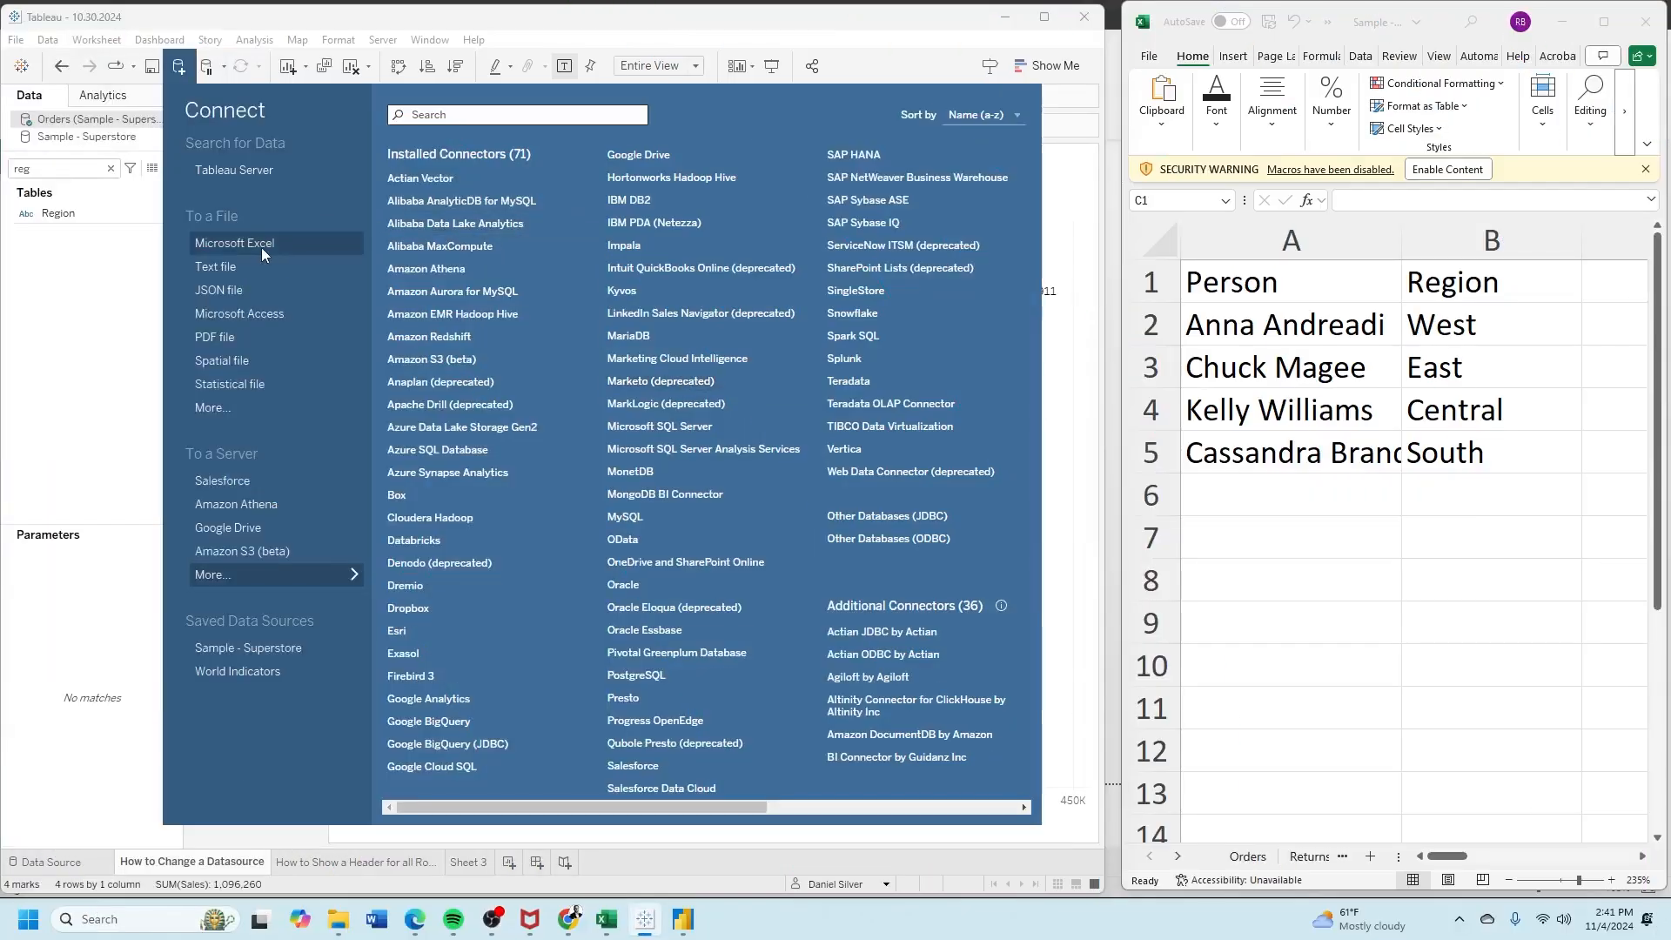
click(233, 244)
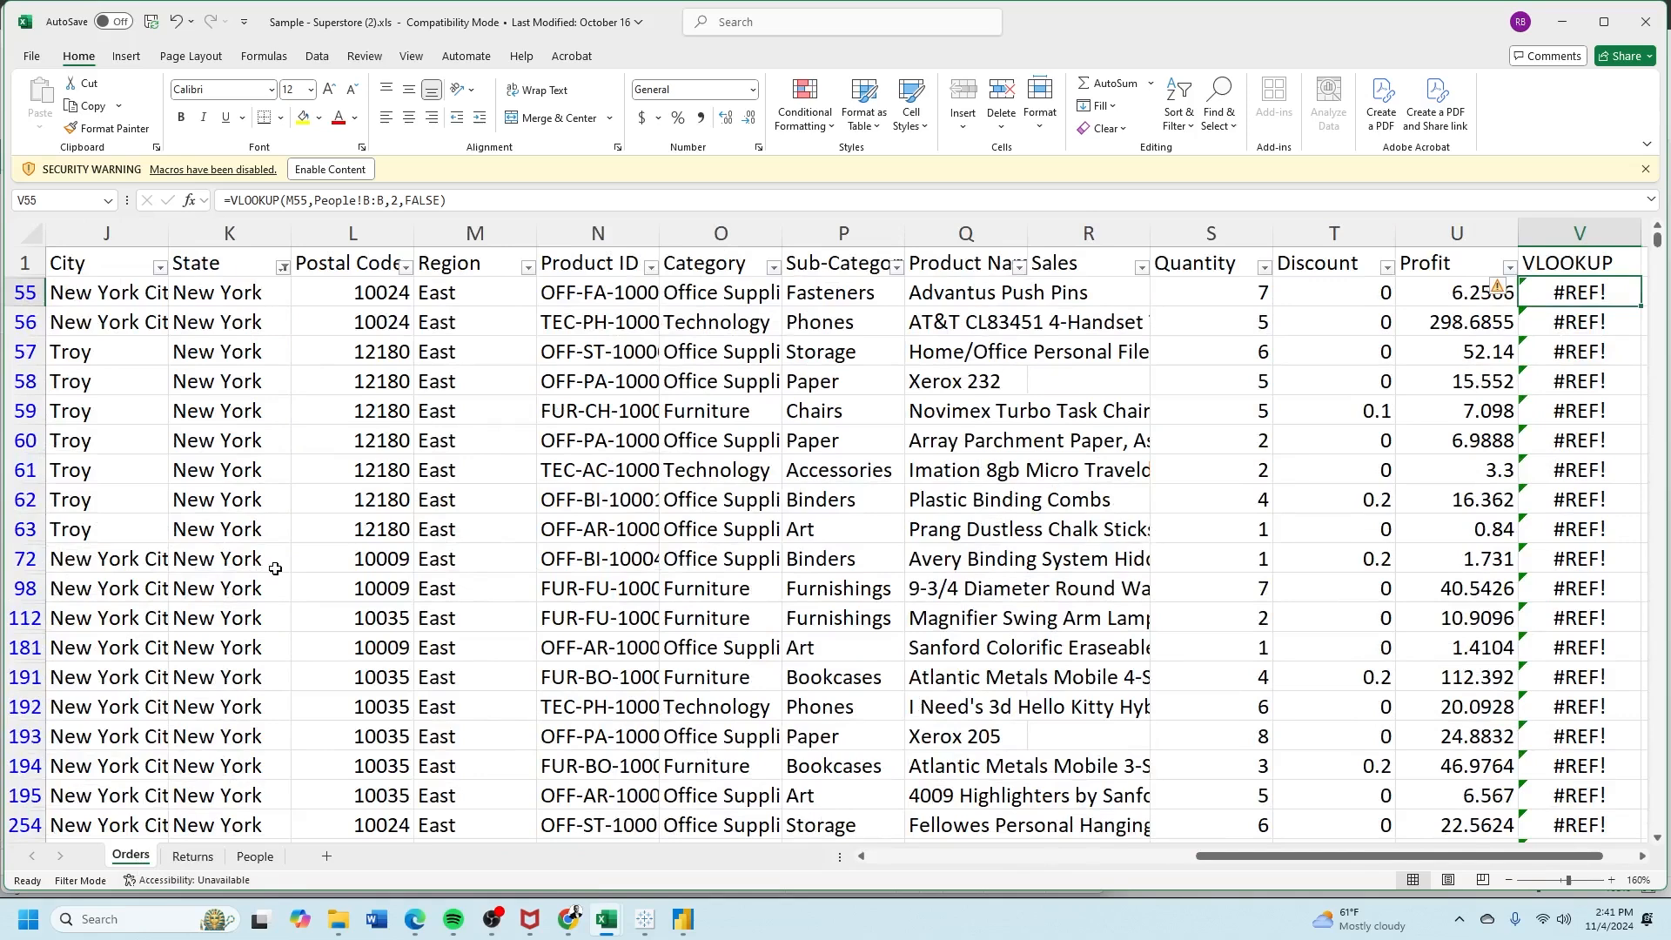
click(254, 854)
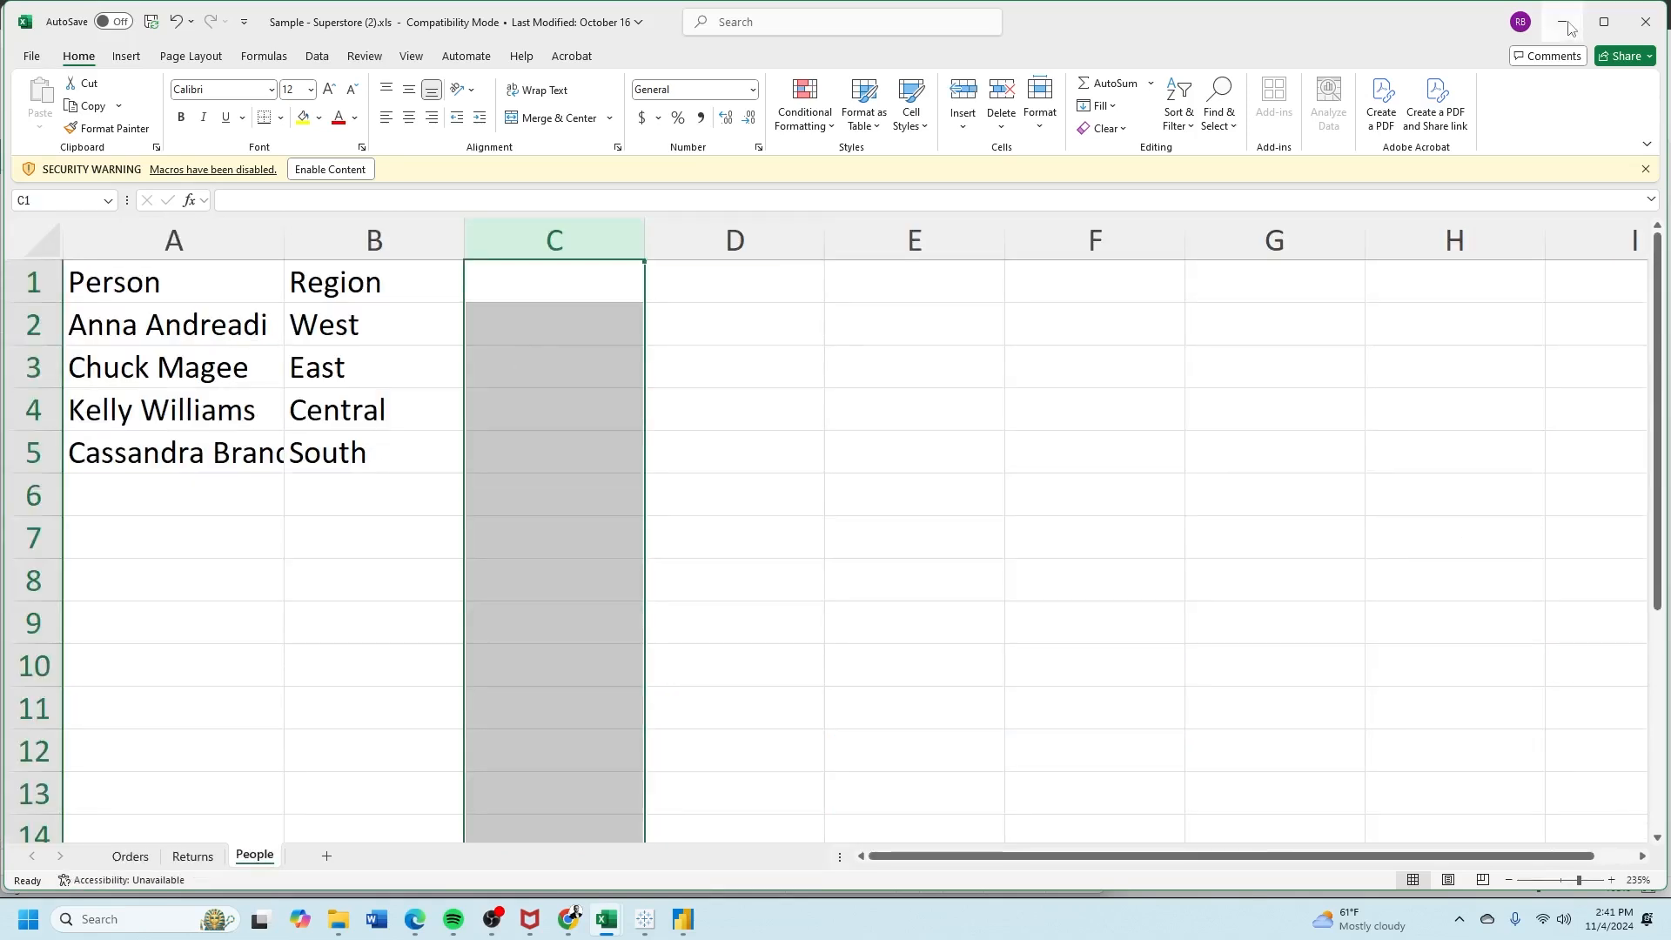
click(641, 919)
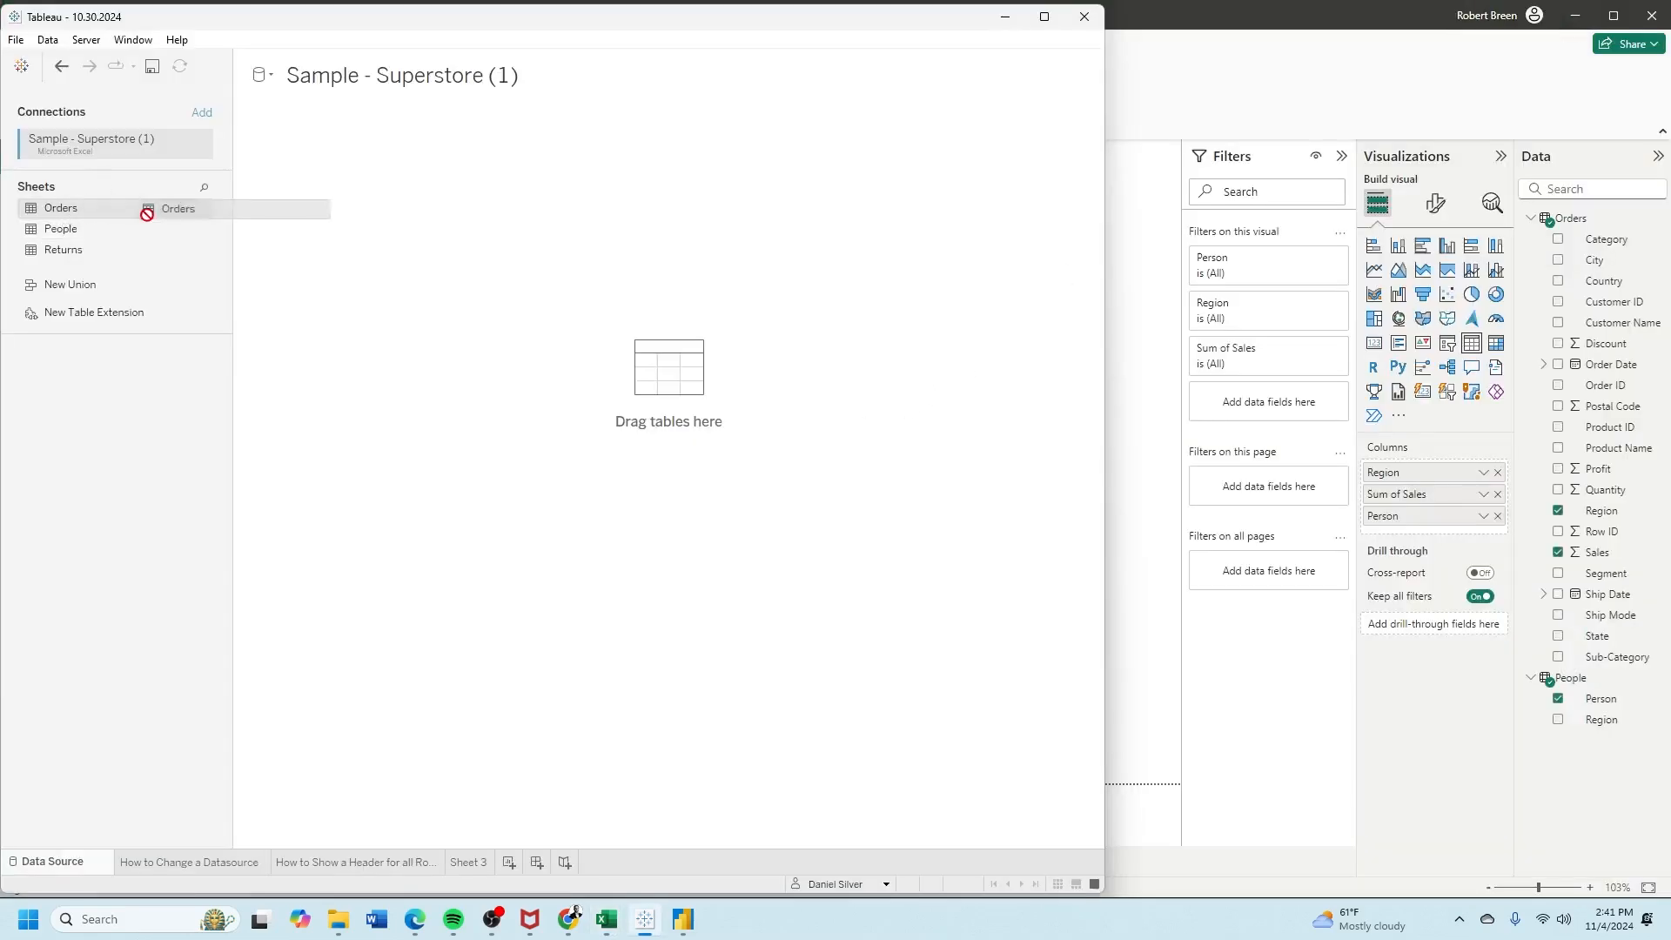
Step: Add the Orders sheet to the canvas and open it for join editing
double_click(61, 207)
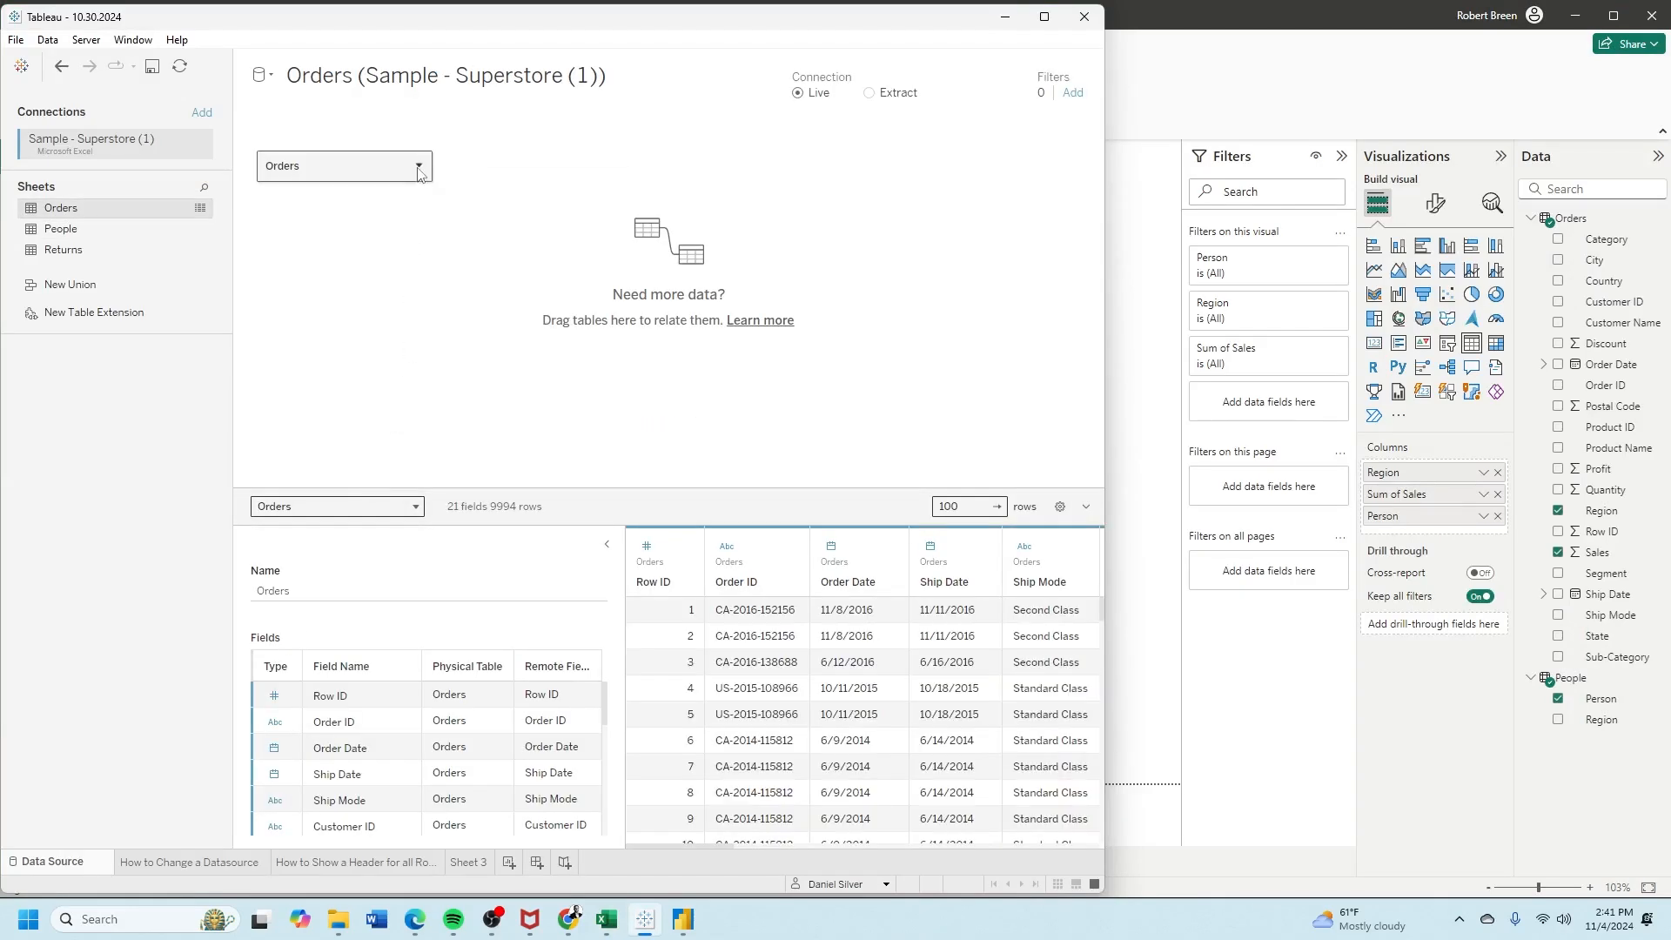
click(342, 166)
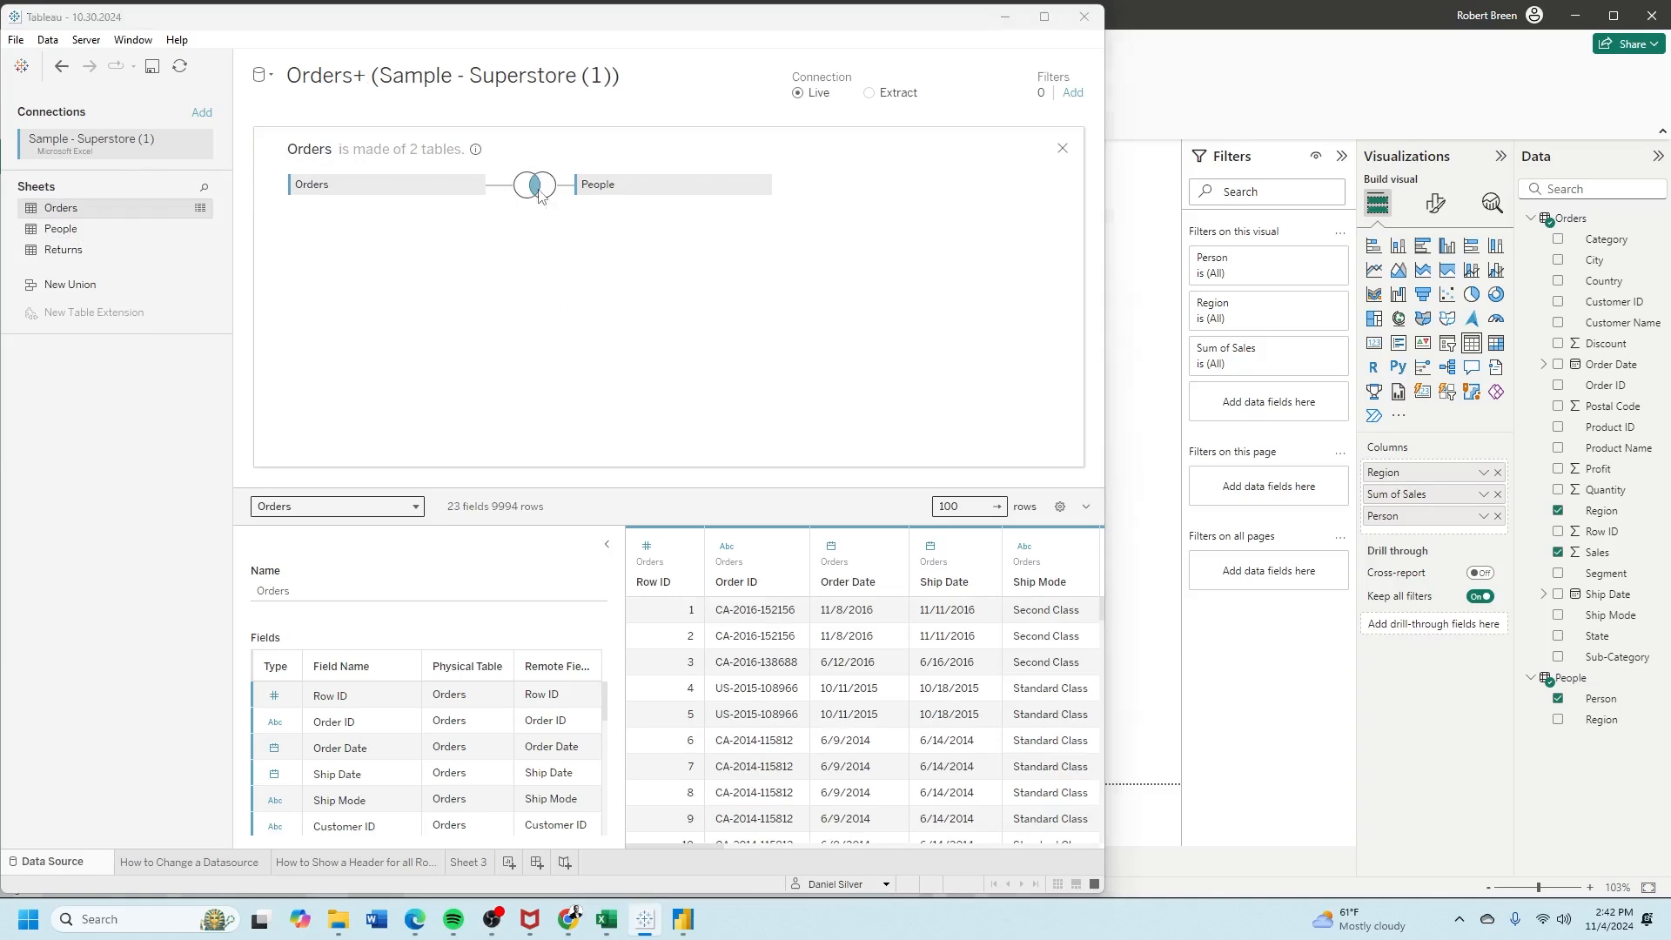
Step: Make the Orders–People join a Left join on Region, keeping all Orders rows
click(538, 183)
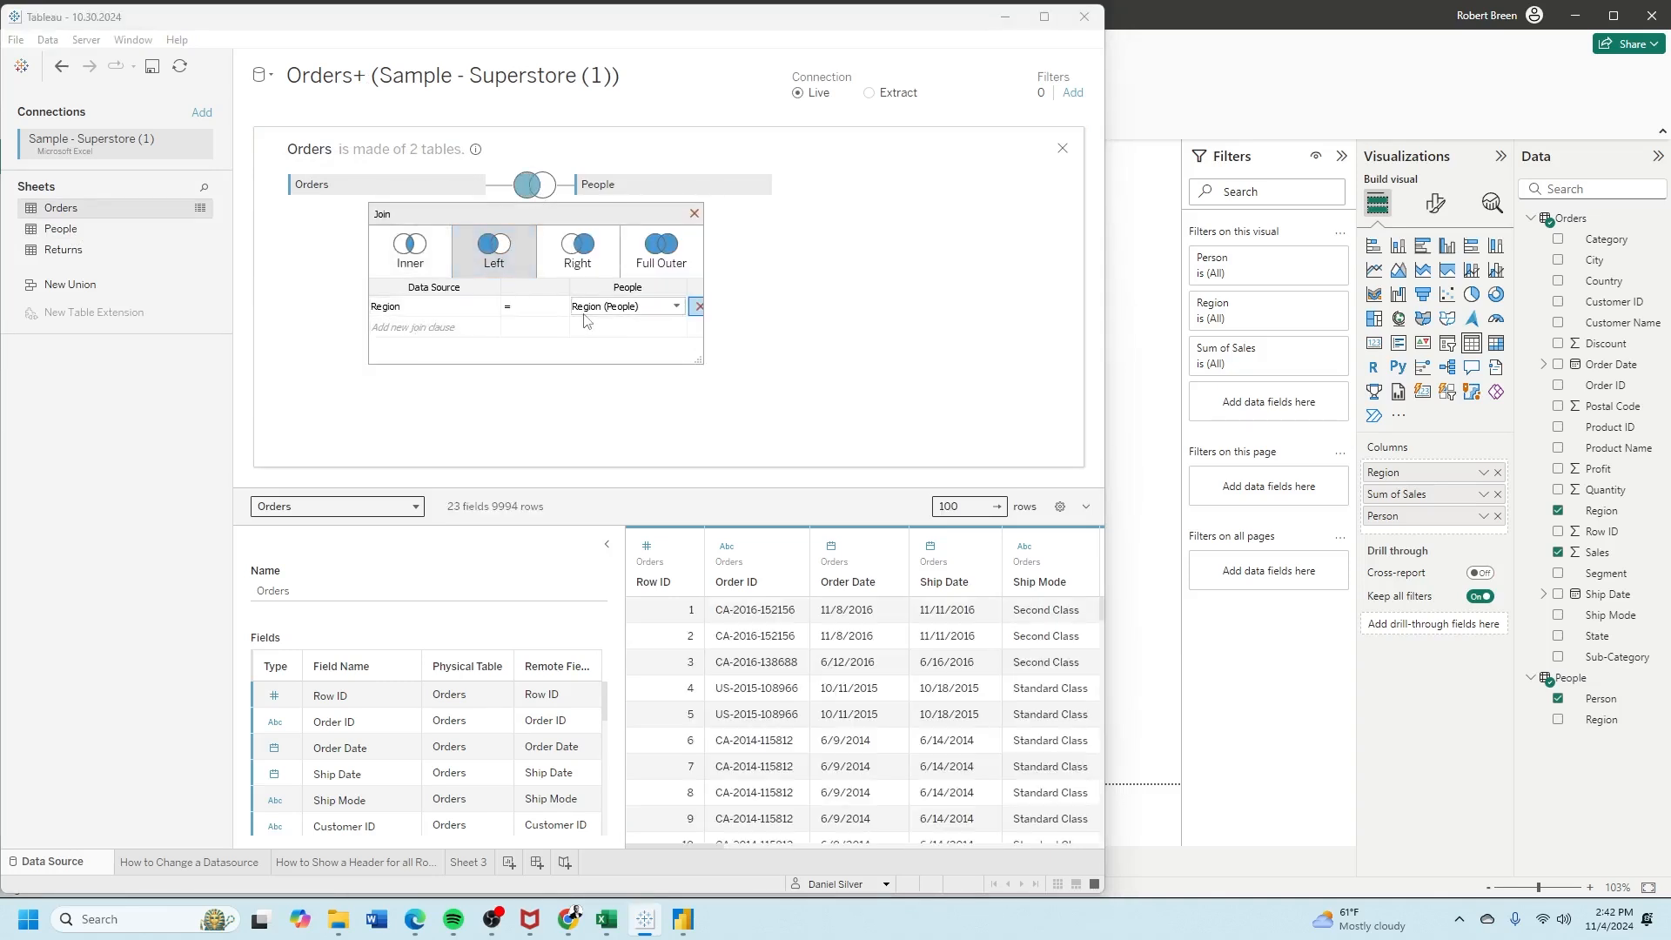
click(538, 861)
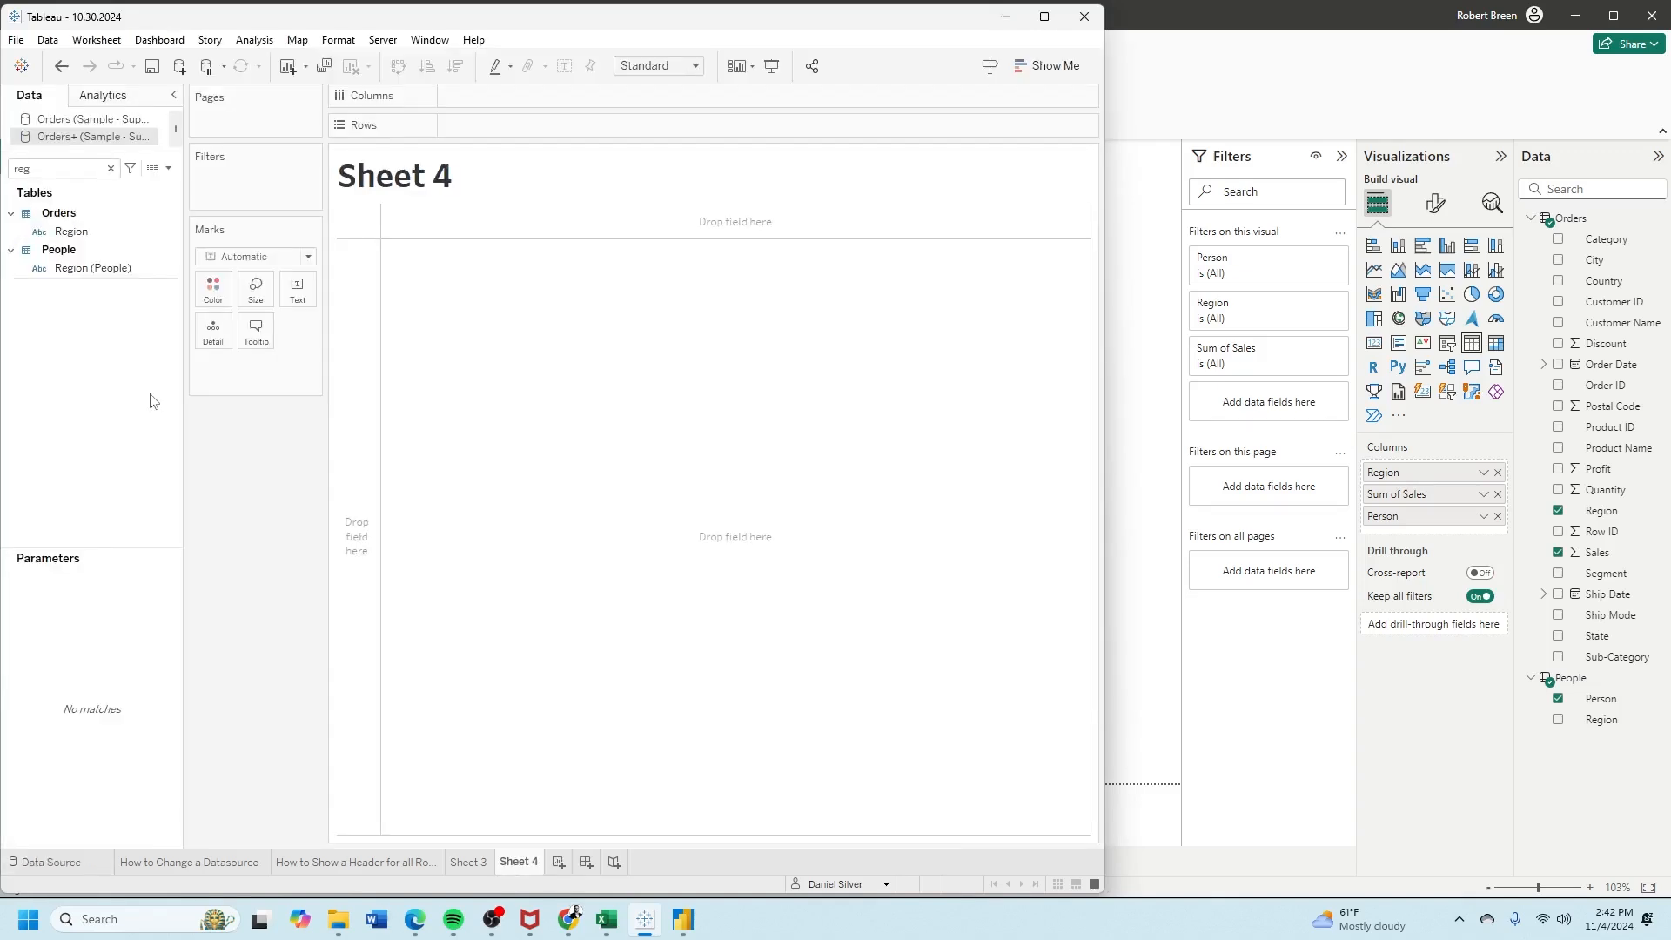